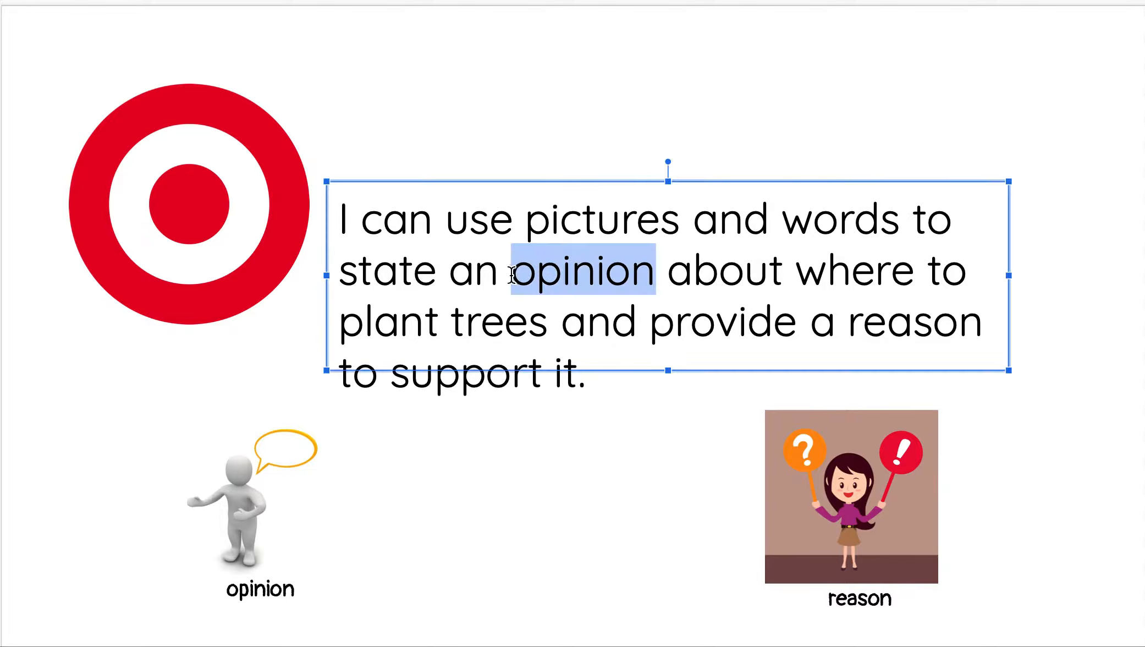
mouse_move(494, 524)
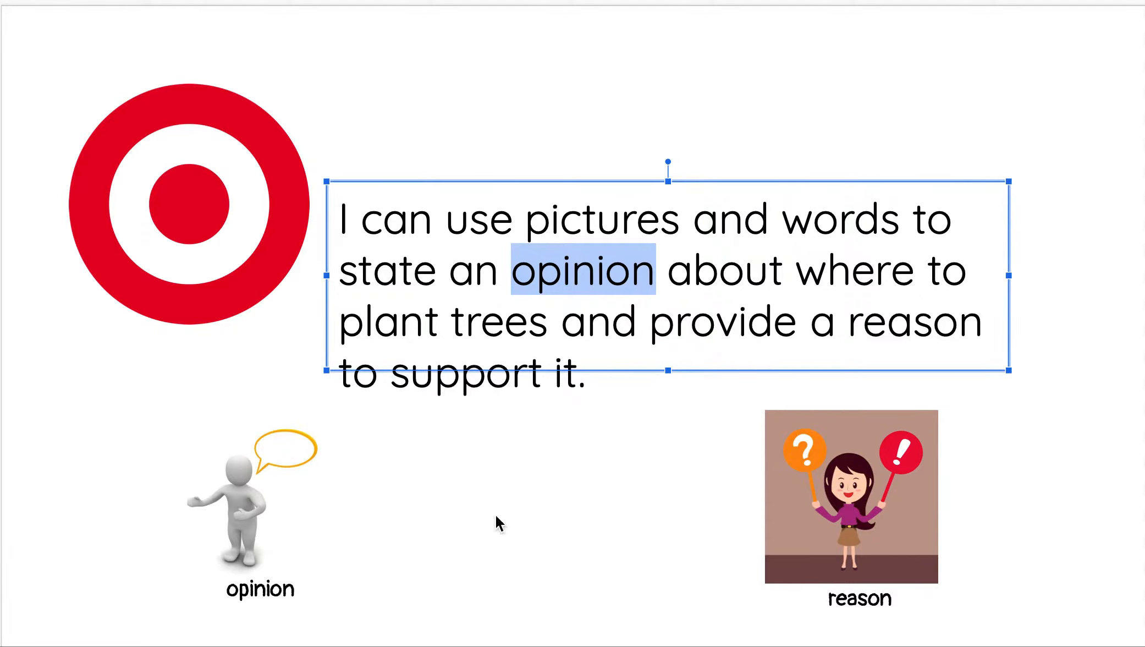
mouse_move(644, 284)
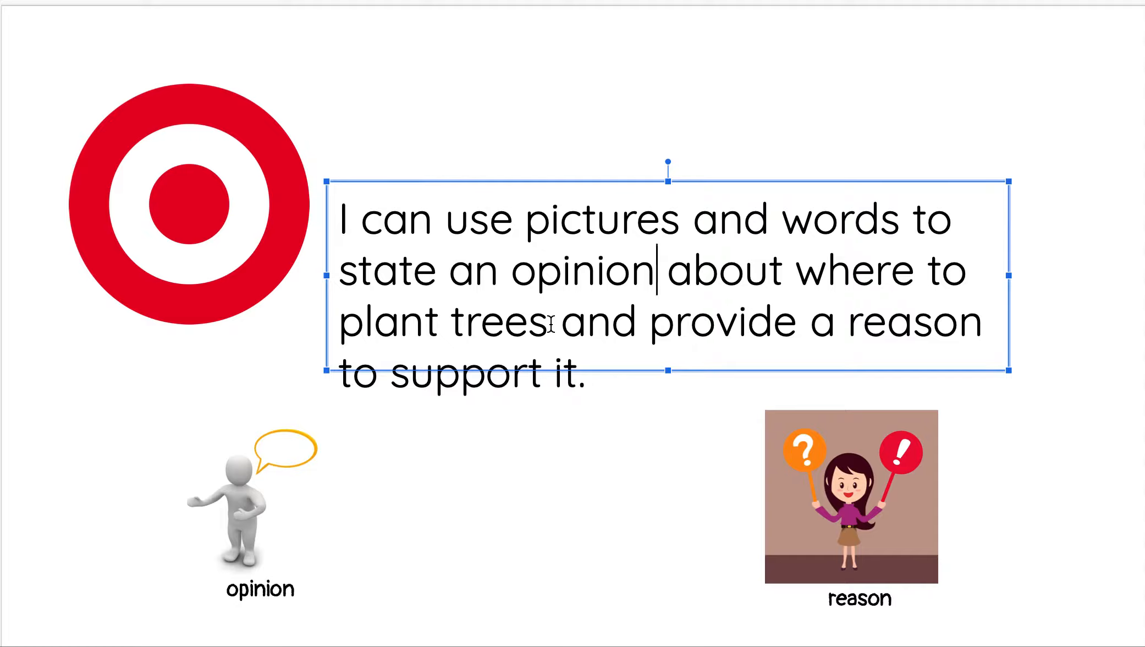
- Circle 'because' with the green oval, frame the reason in blue, and reselect the red opinion box
left_click(655, 321)
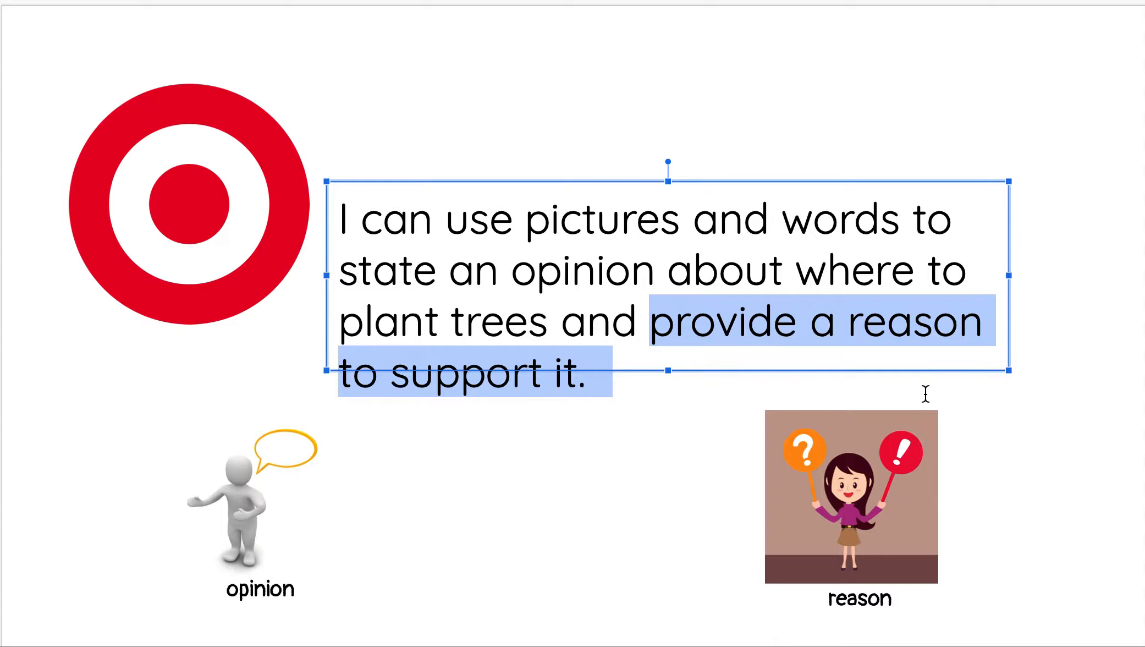
mouse_move(545, 556)
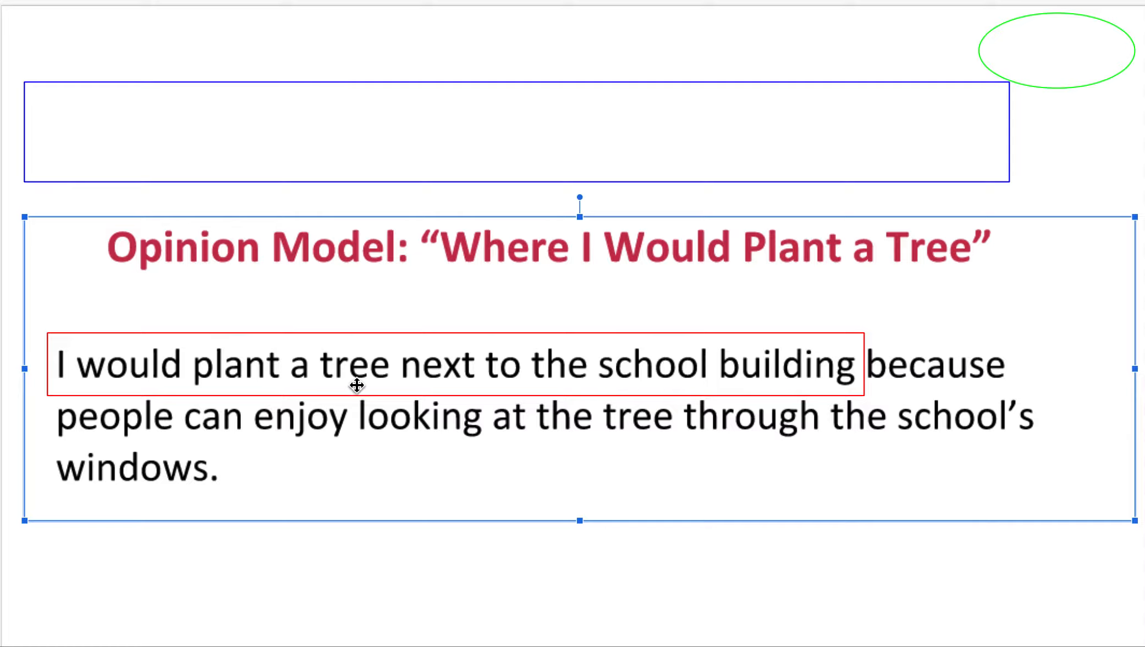
mouse_move(507, 615)
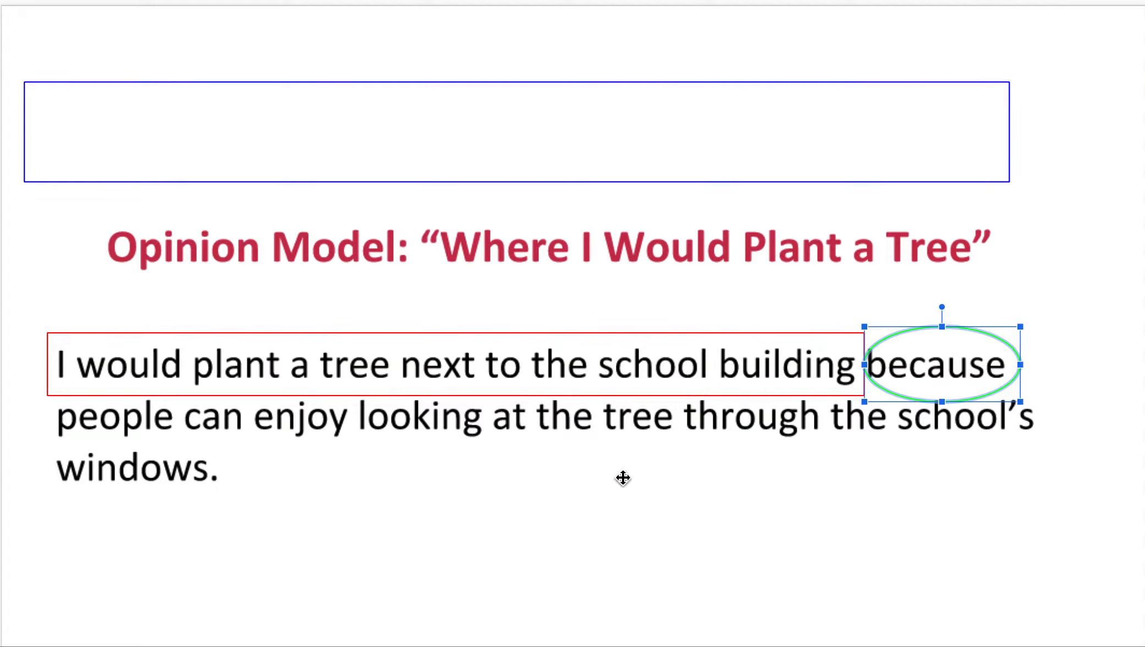
mouse_move(901, 349)
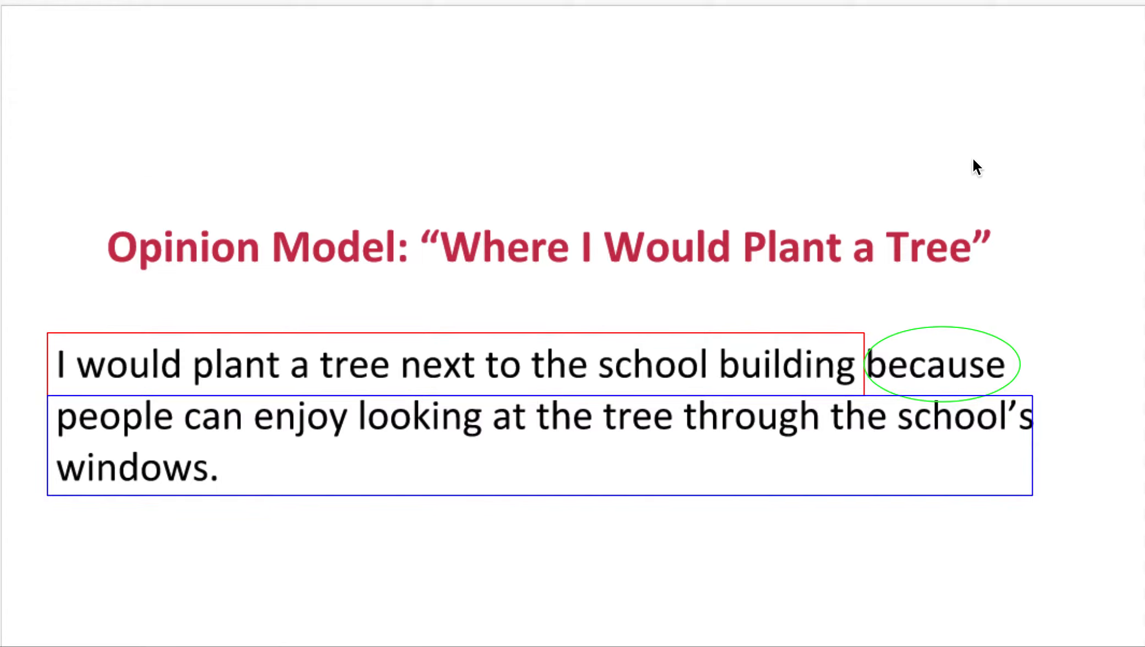
mouse_move(268, 336)
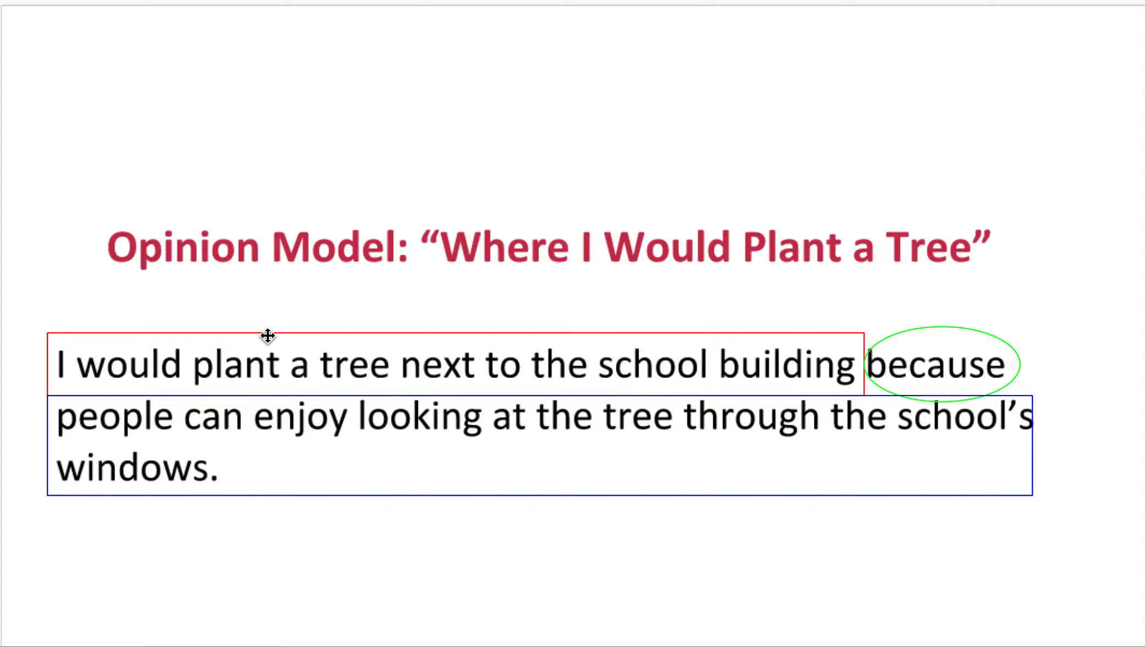
left_click(267, 335)
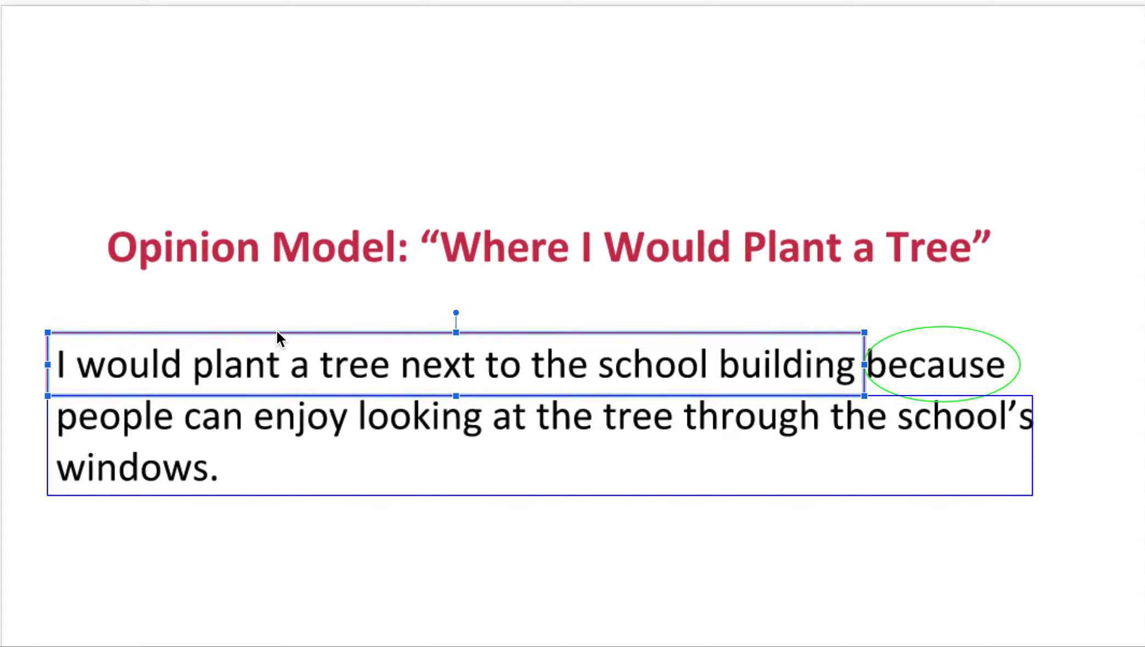